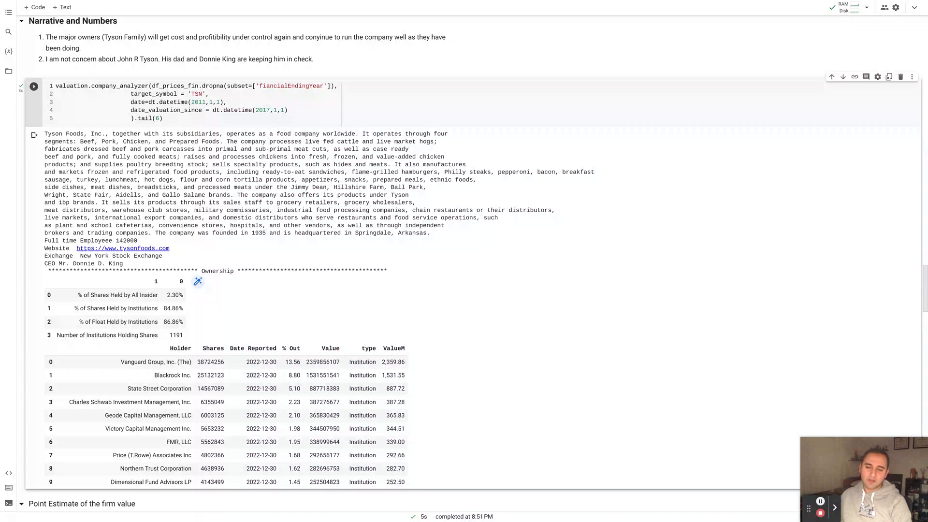
Step: Scroll down to the Due diligence links and Insider Holdings ownership table
scroll(down, 3)
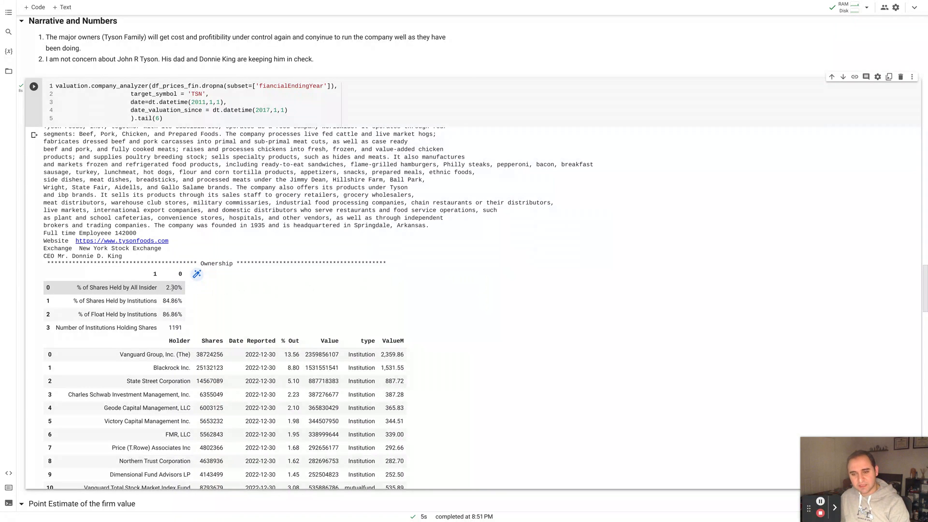
scroll(down, 3)
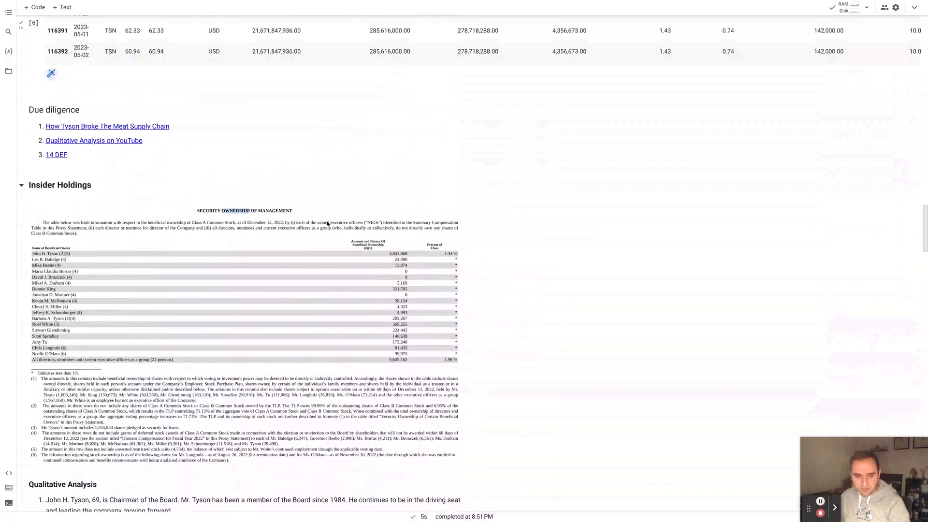
Step: Scroll to the industry peers list and the Stock Adj Price chart
scroll(down, 3)
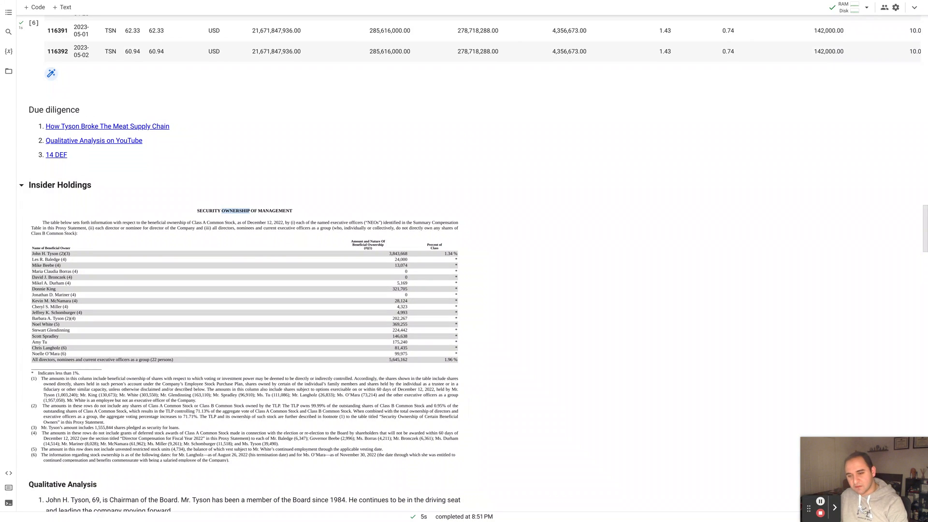
scroll(down, 3)
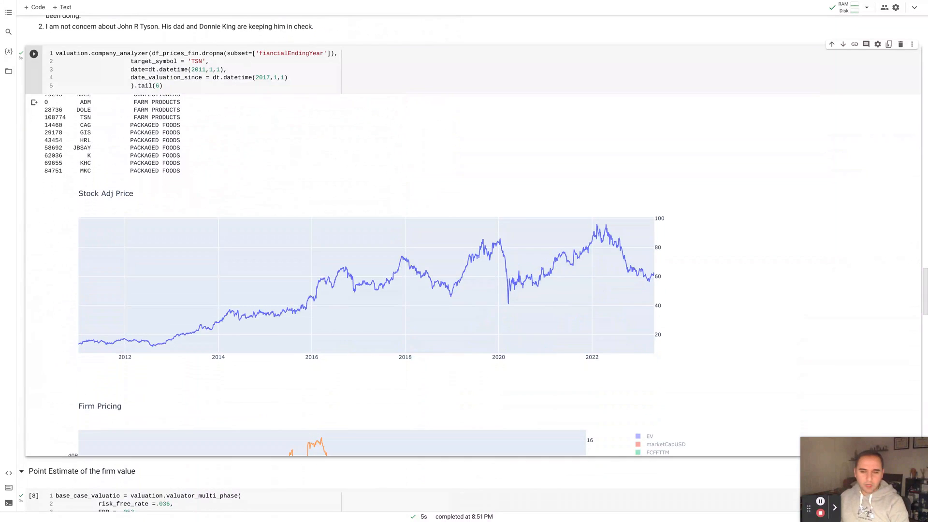
Step: Scroll past the Firm Pricing and Equity Pricing charts to the Beta plot
scroll(down, 3)
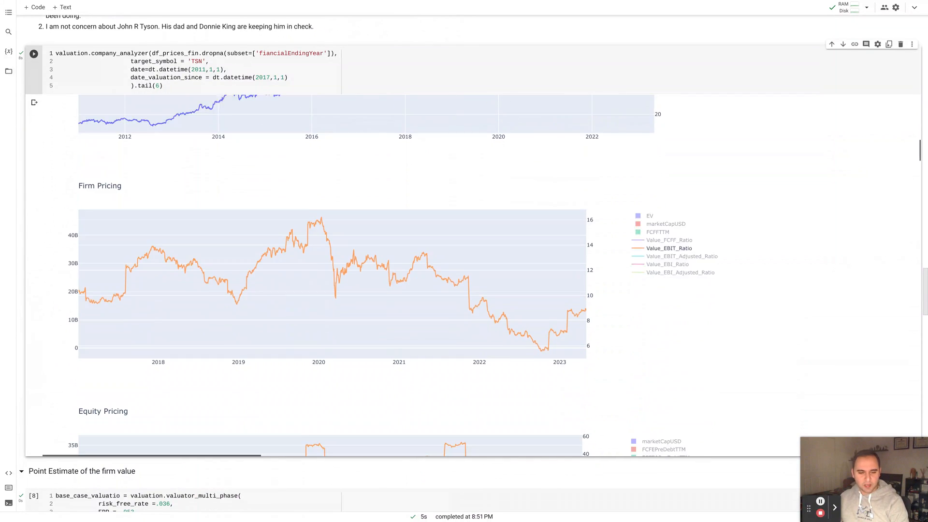
scroll(down, 3)
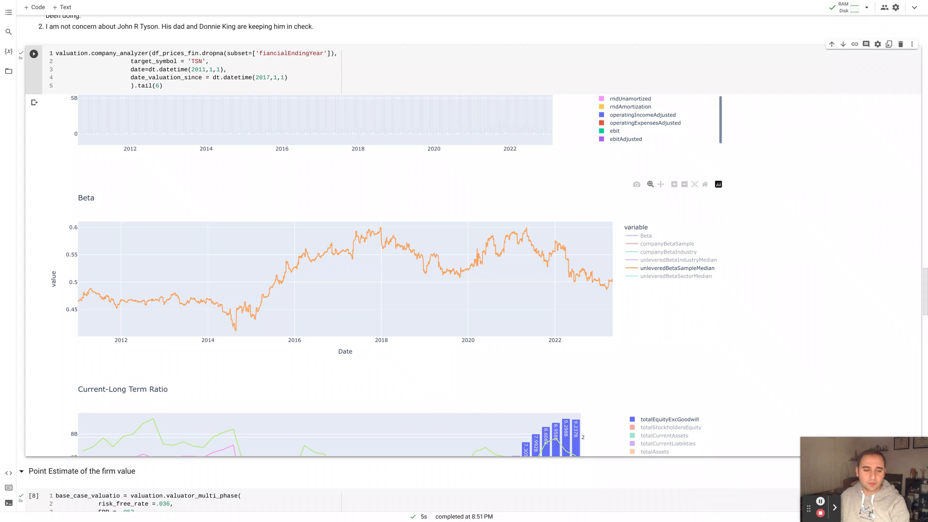
Step: Scroll through the Current-Long Term Ratio chart down to Cost of Debt
scroll(down, 3)
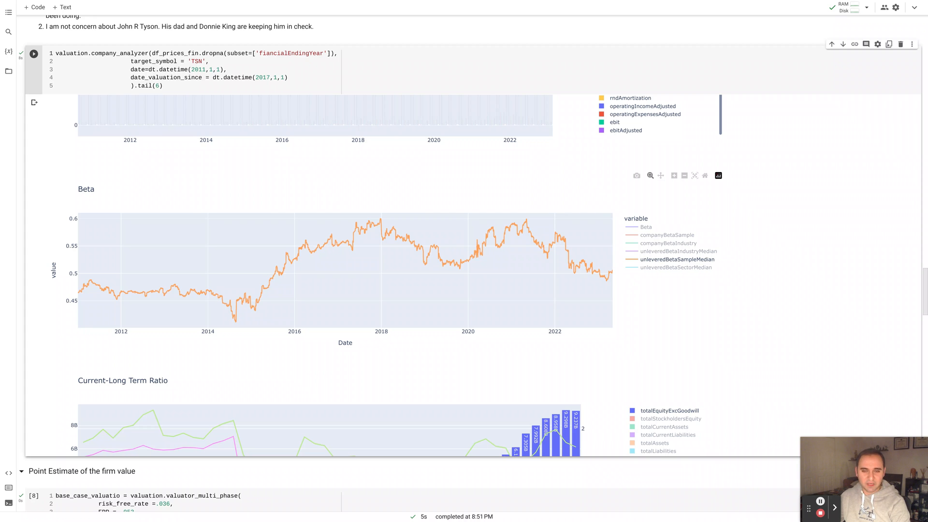
scroll(down, 3)
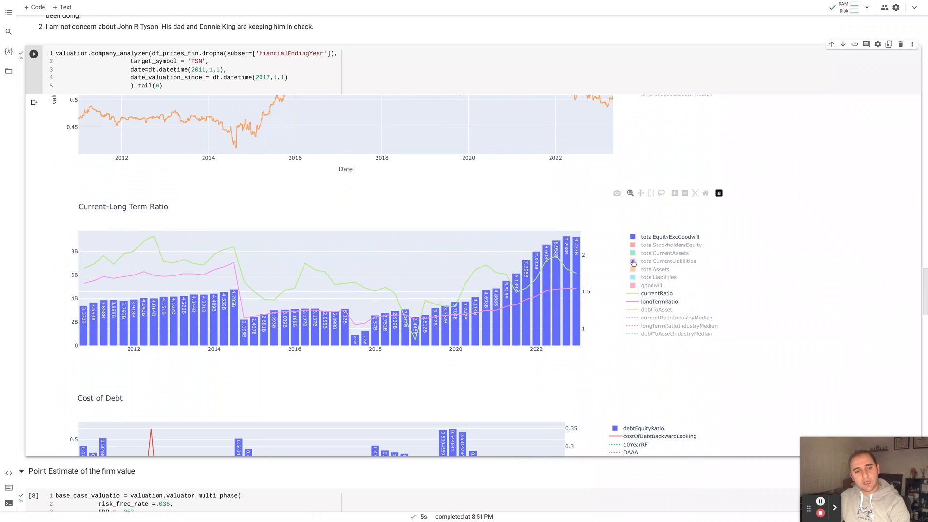
mouse_move(577, 248)
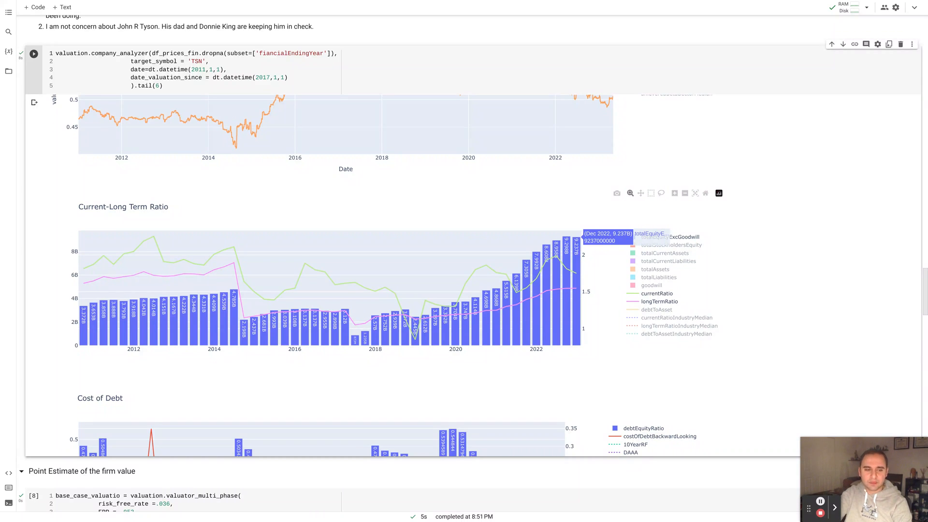
mouse_move(466, 293)
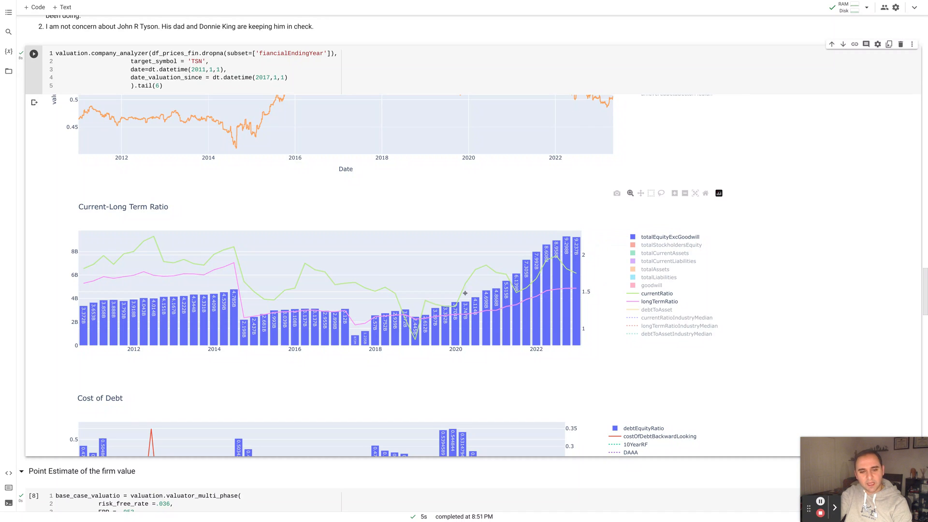
mouse_move(517, 287)
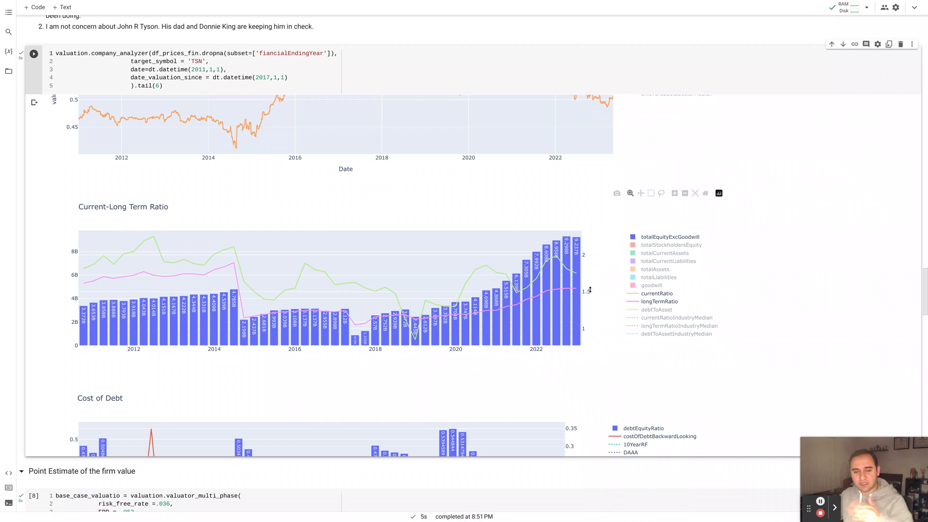
mouse_move(578, 288)
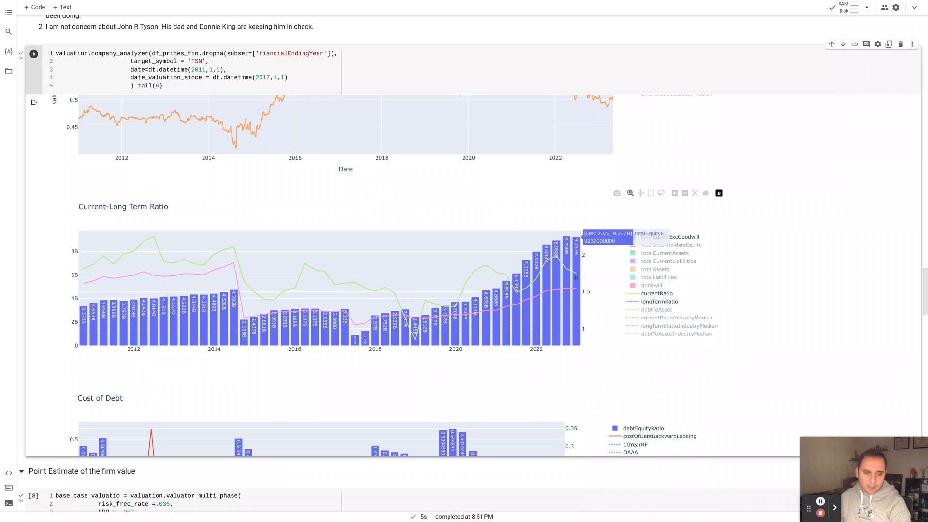
mouse_move(571, 289)
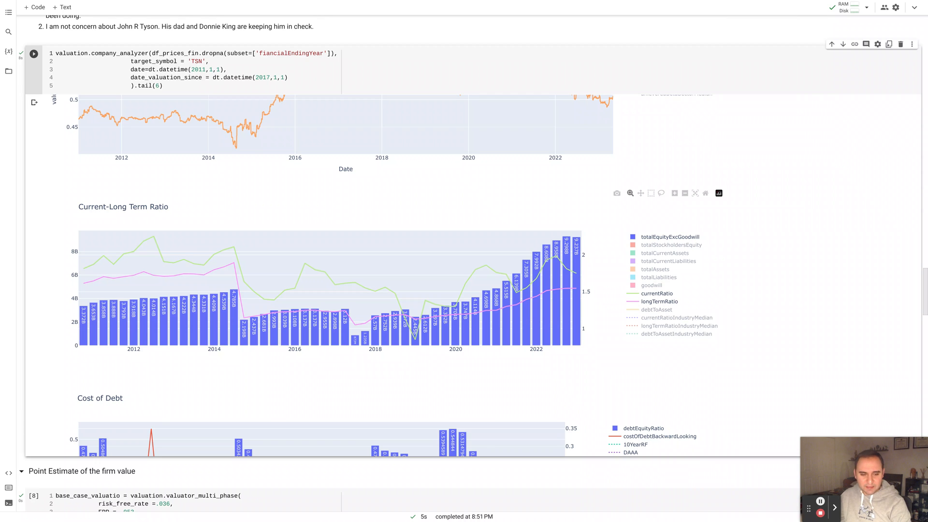
scroll(down, 3)
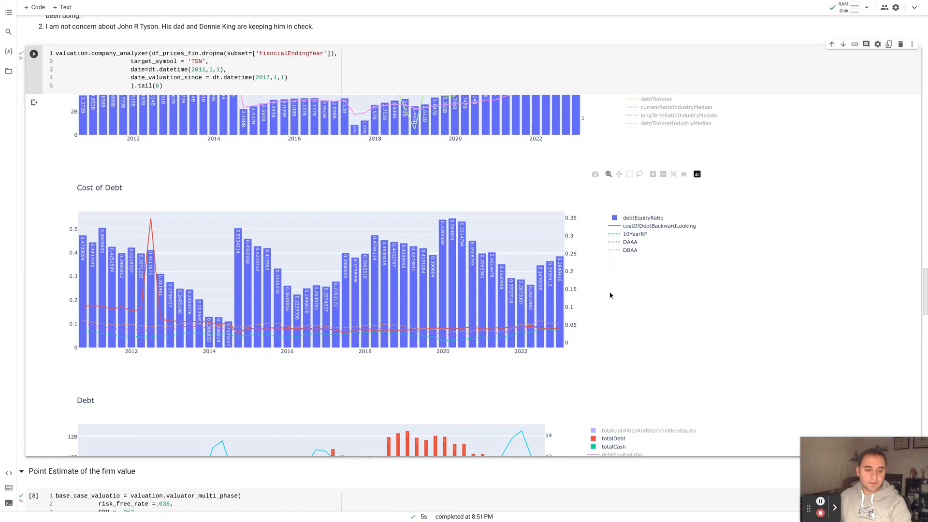
mouse_move(585, 289)
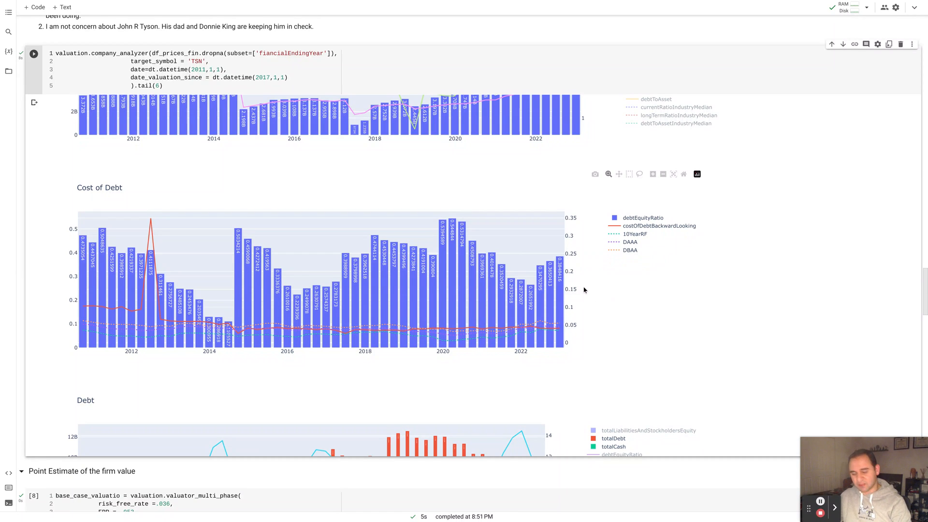
mouse_move(578, 295)
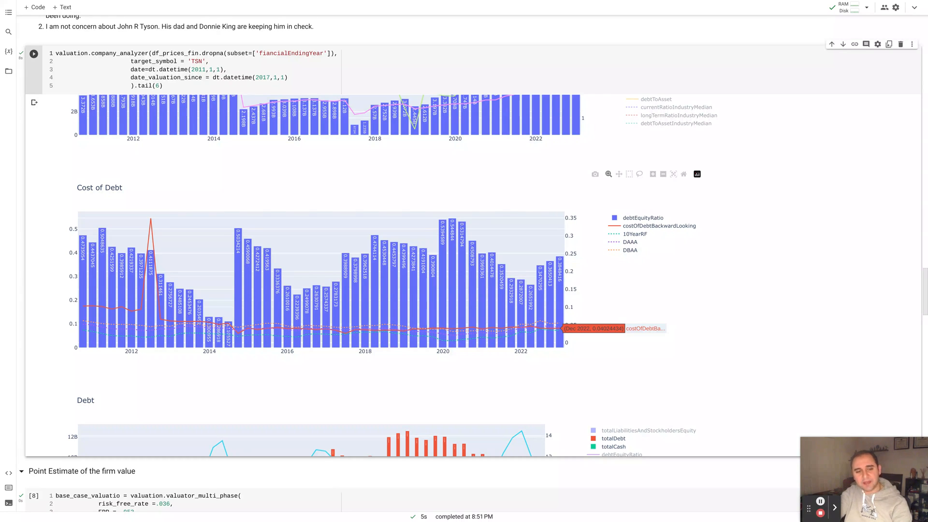
Step: Scroll down to the Debt chart of total debt, cash and interest coverage
scroll(down, 3)
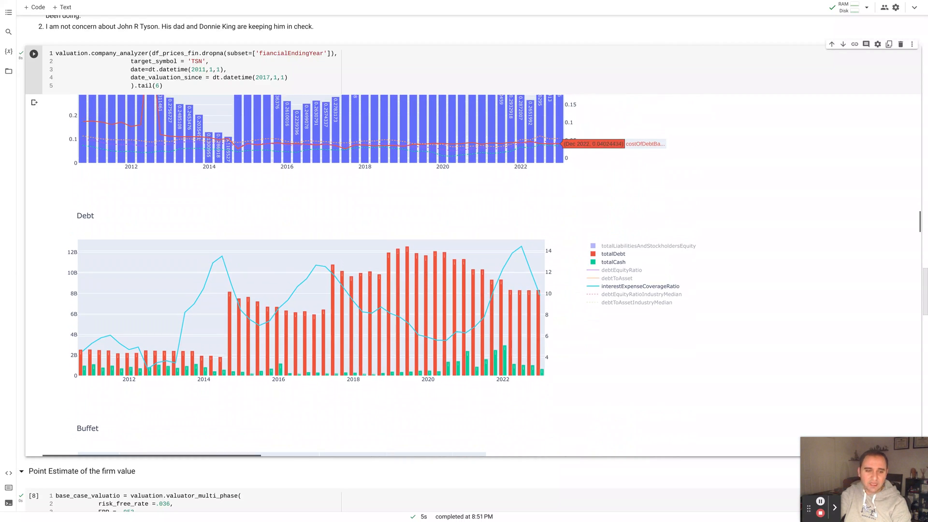
Step: Scroll down to the Buffet chart tracing the SG&A ratio over time
scroll(down, 3)
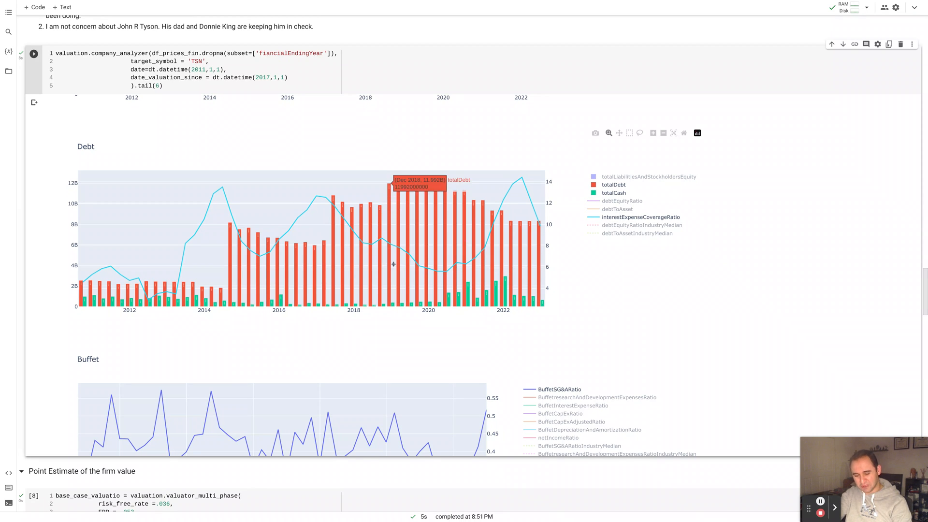
mouse_move(423, 256)
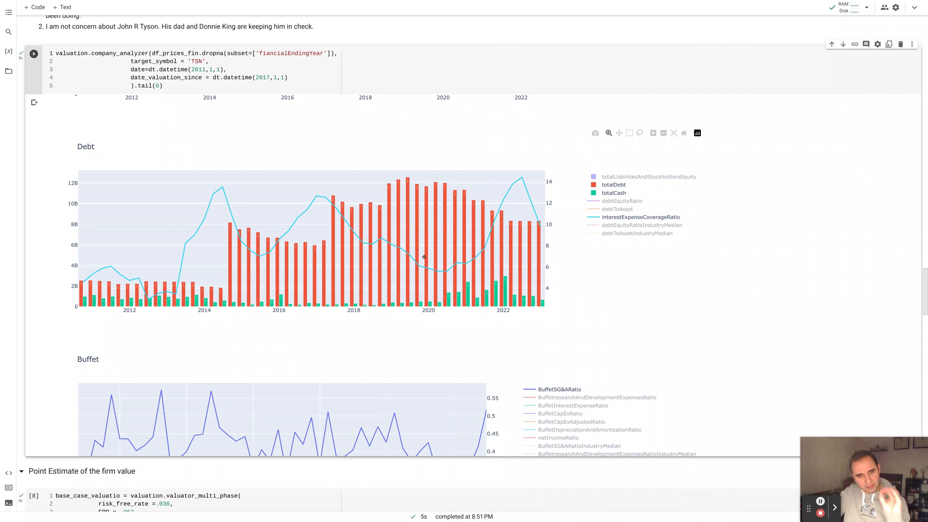
mouse_move(436, 266)
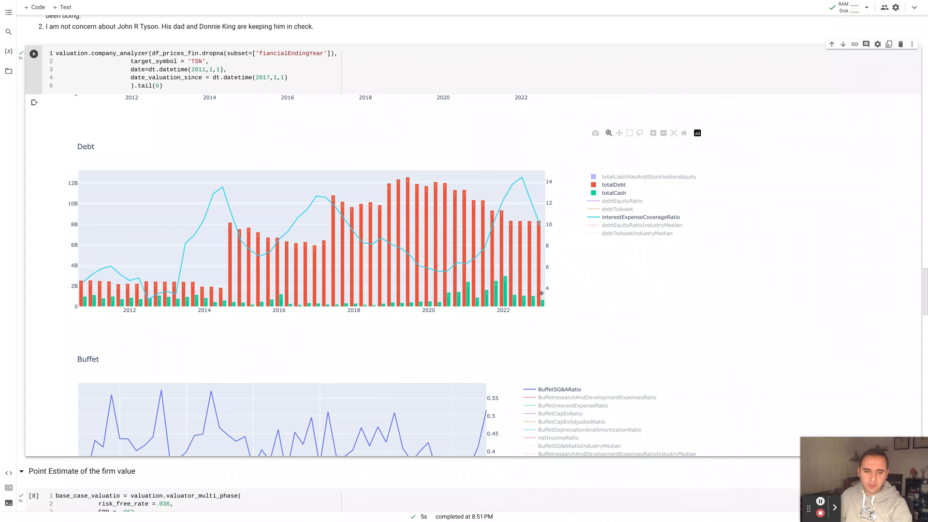
mouse_move(511, 298)
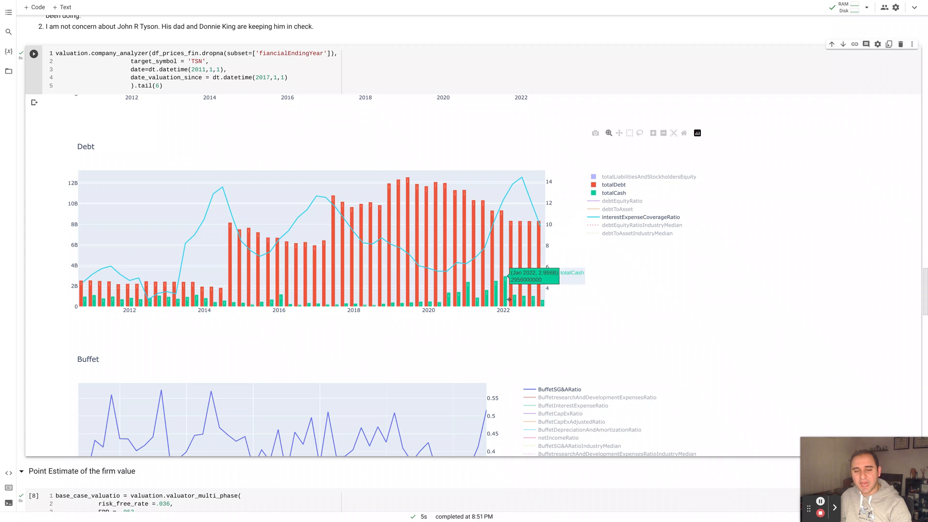
mouse_move(533, 272)
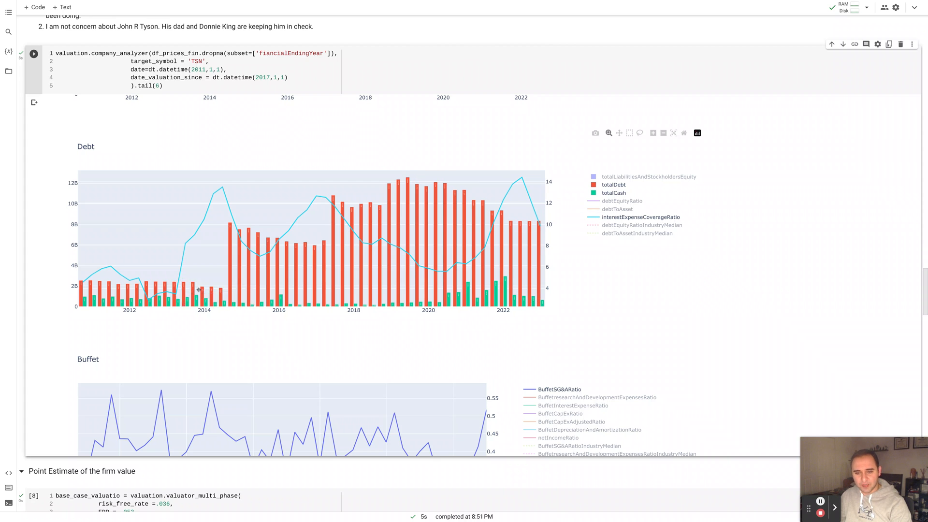
mouse_move(170, 288)
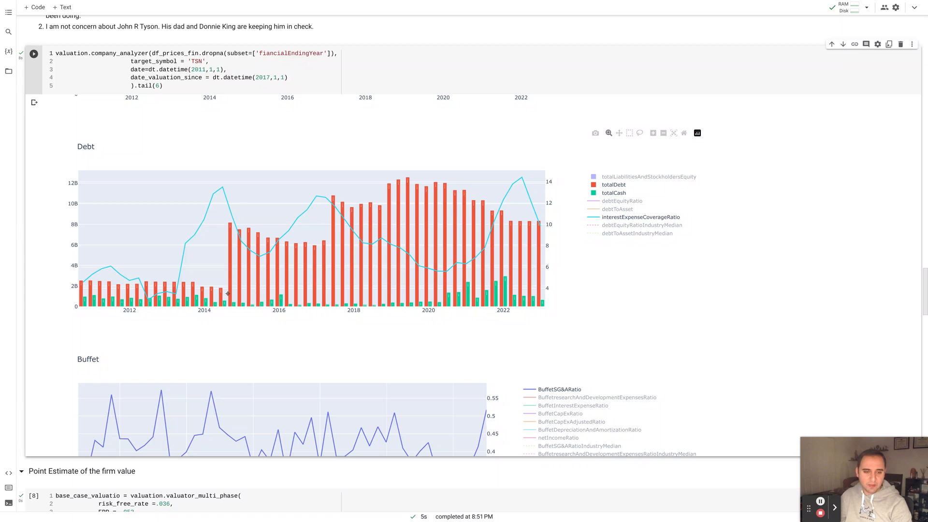
mouse_move(542, 301)
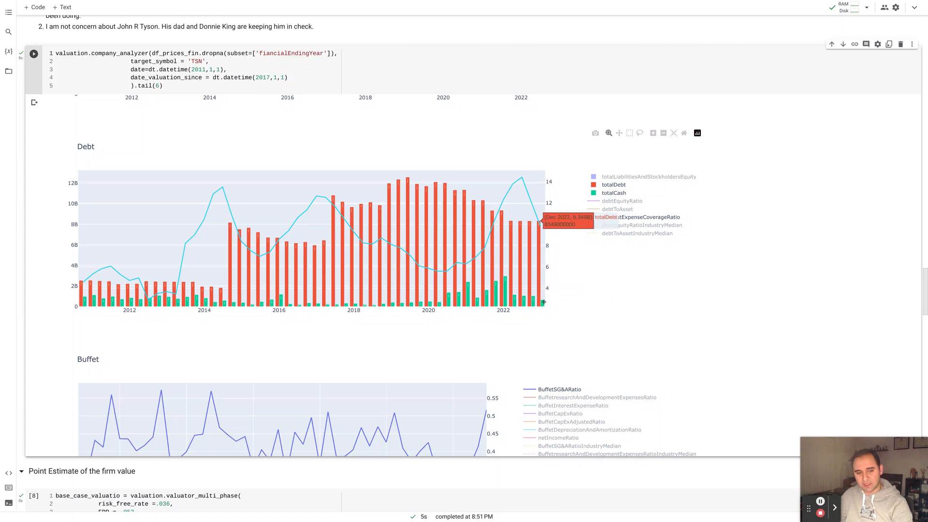
scroll(down, 3)
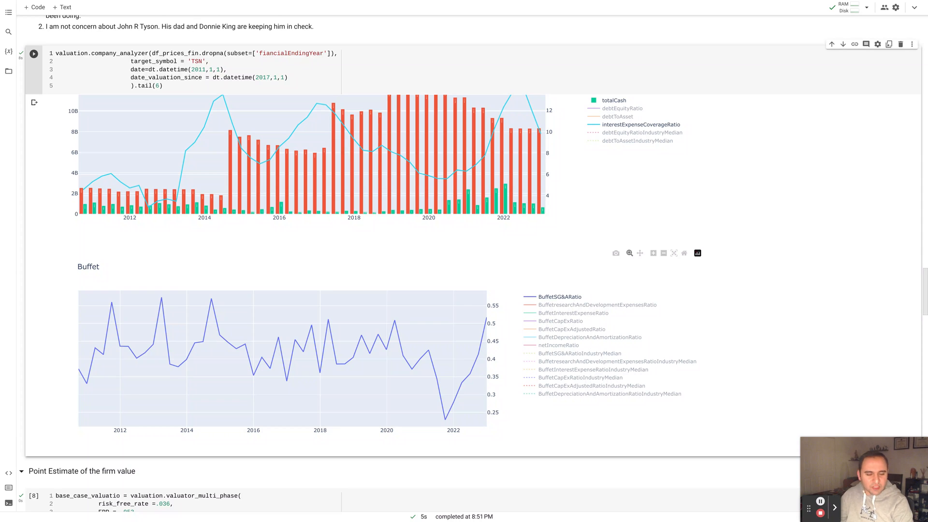
Step: Scroll past the Operating Leverage chart to the Profitability chart
scroll(down, 3)
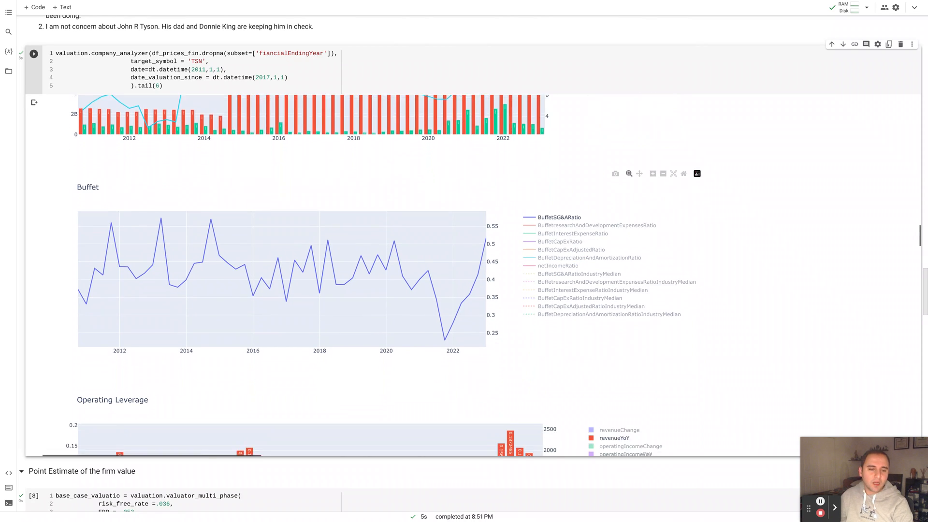
scroll(down, 3)
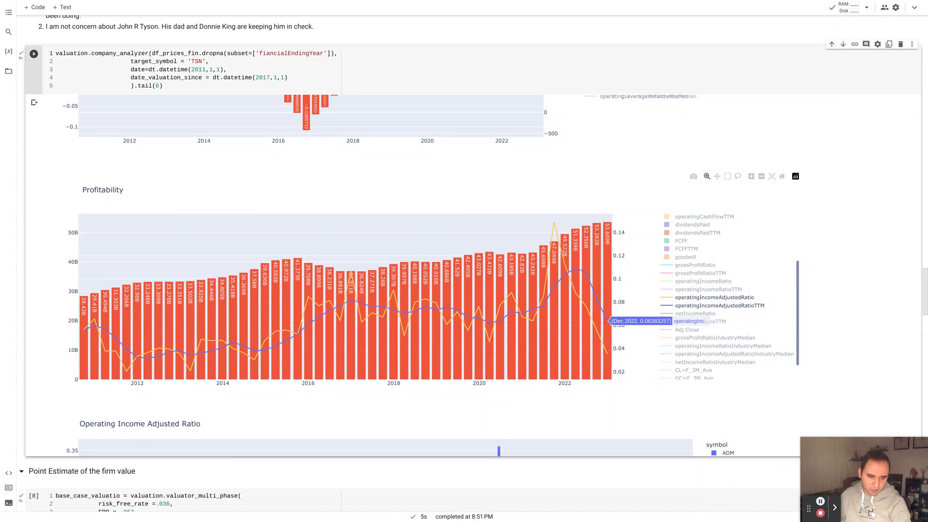
mouse_move(606, 353)
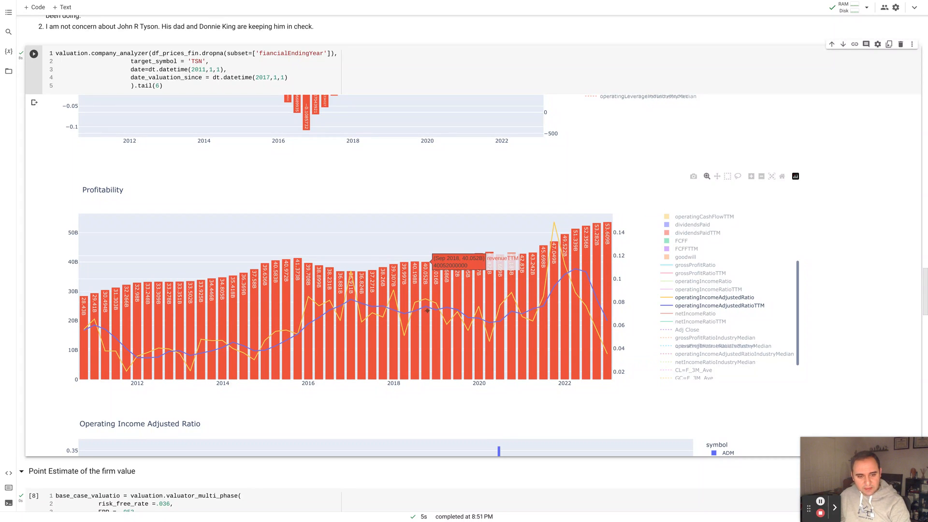
mouse_move(491, 318)
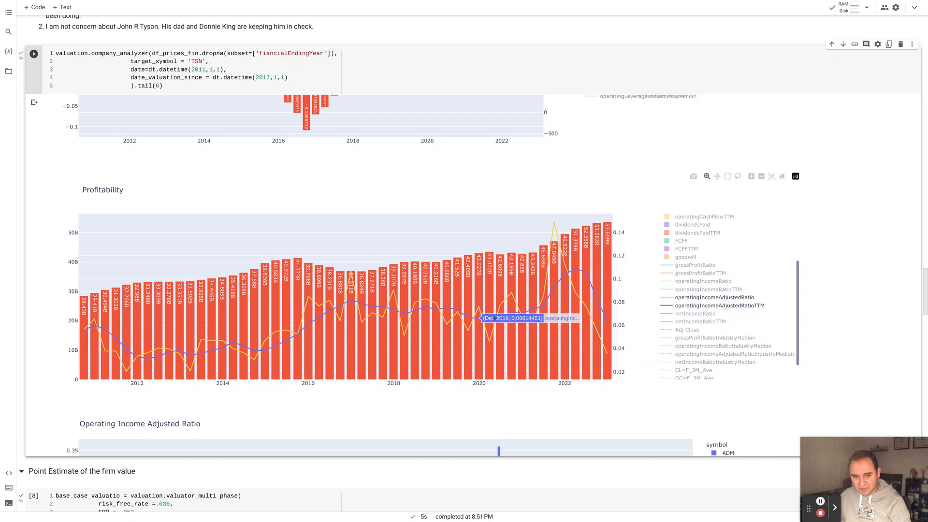
mouse_move(287, 340)
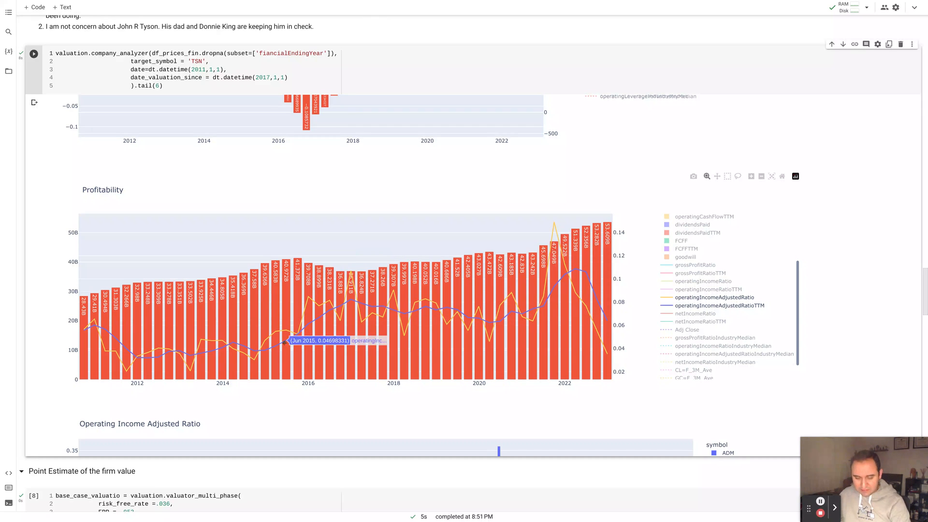
mouse_move(278, 346)
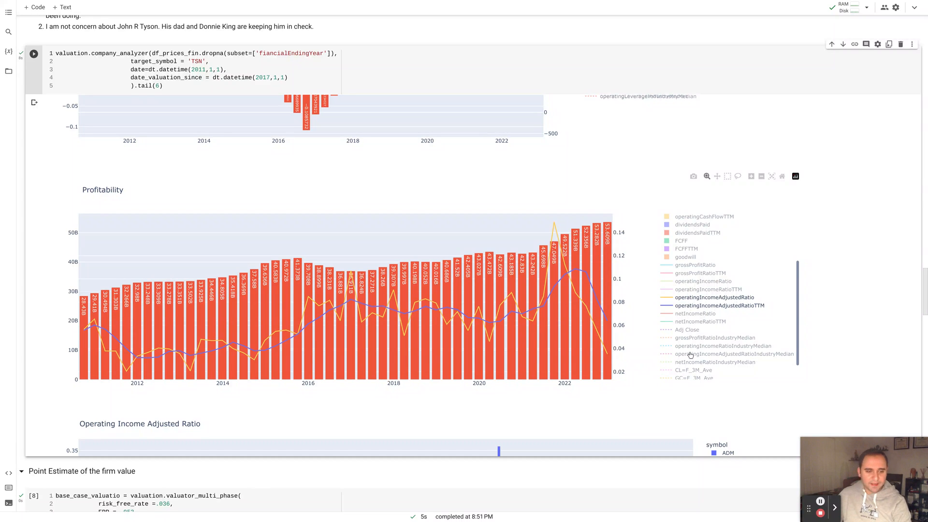
mouse_move(609, 352)
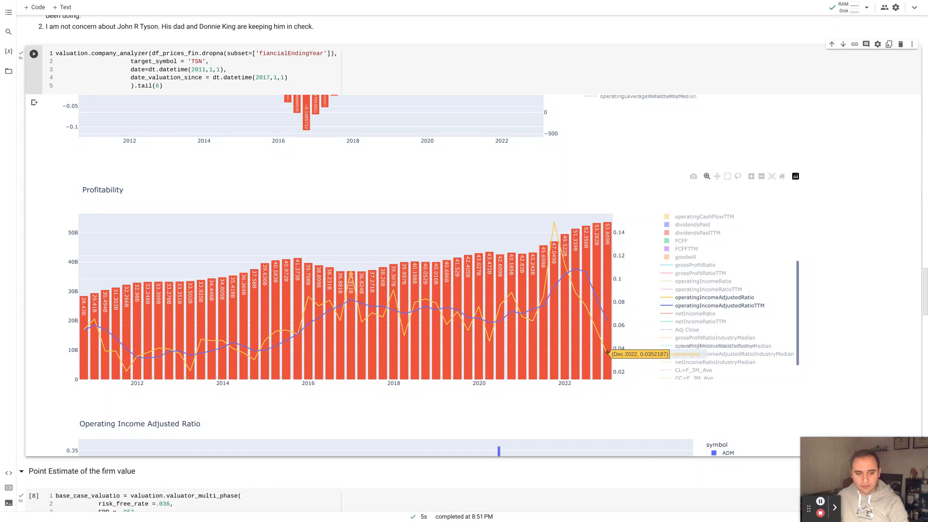
mouse_move(554, 306)
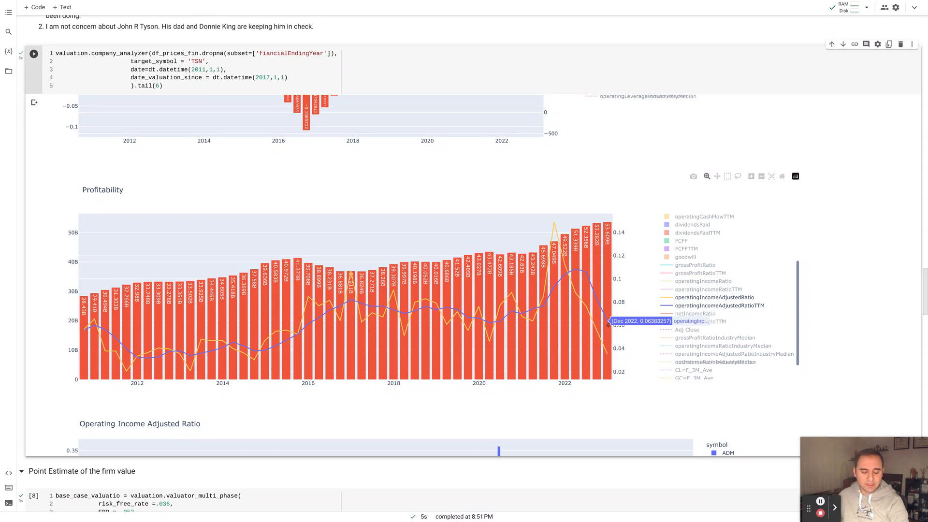
mouse_move(607, 354)
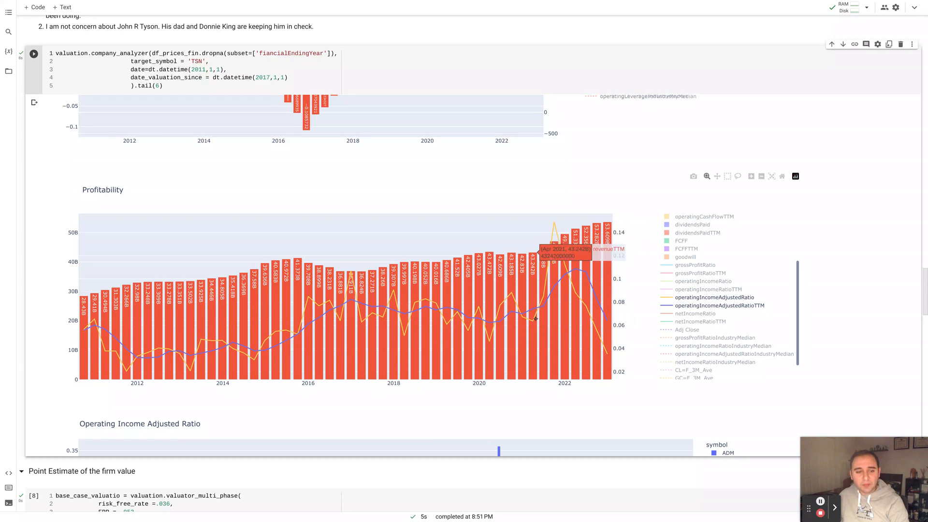
mouse_move(535, 320)
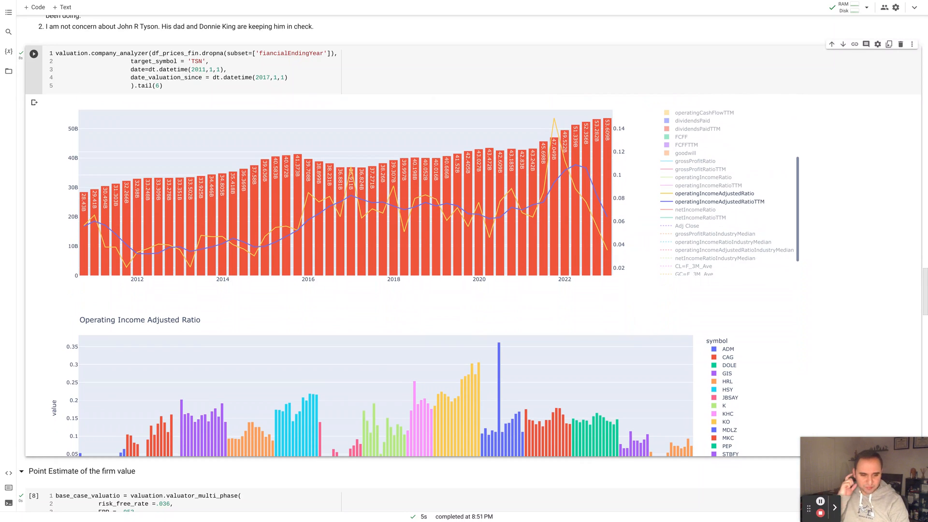
Step: Scroll past Operating Income Adjusted Ratio to the Sales To Capital Farbod chart
scroll(down, 3)
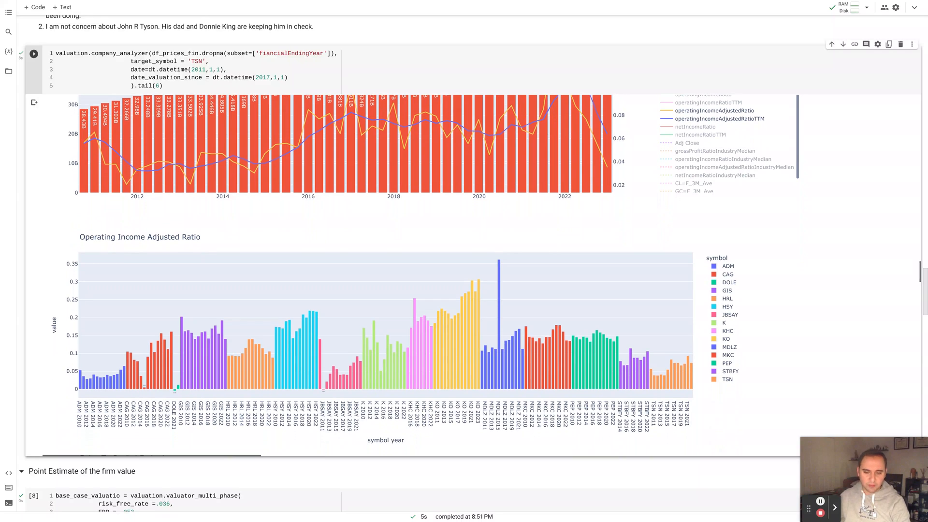
scroll(down, 3)
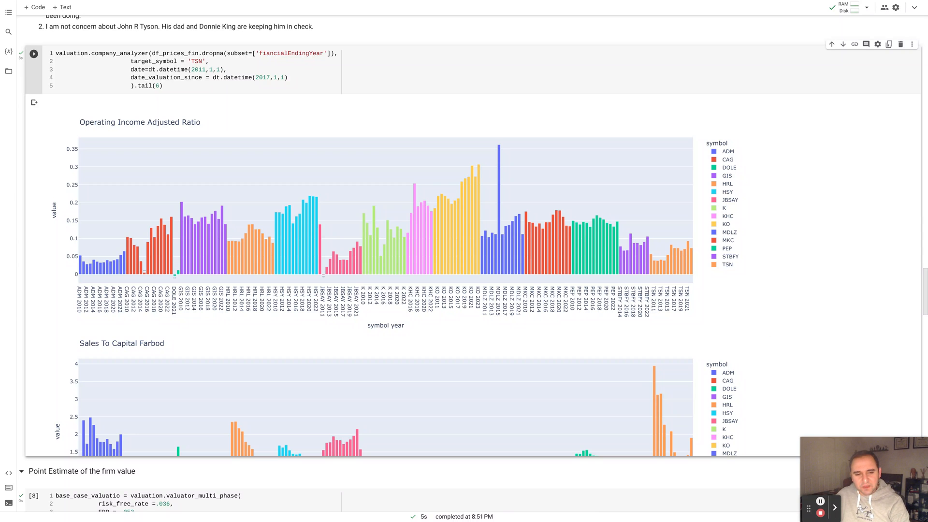
scroll(down, 3)
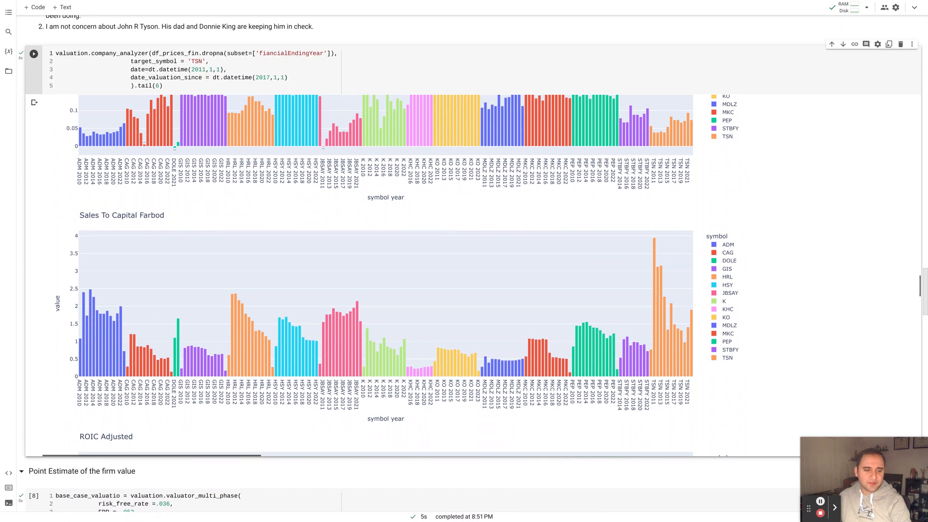
mouse_move(654, 296)
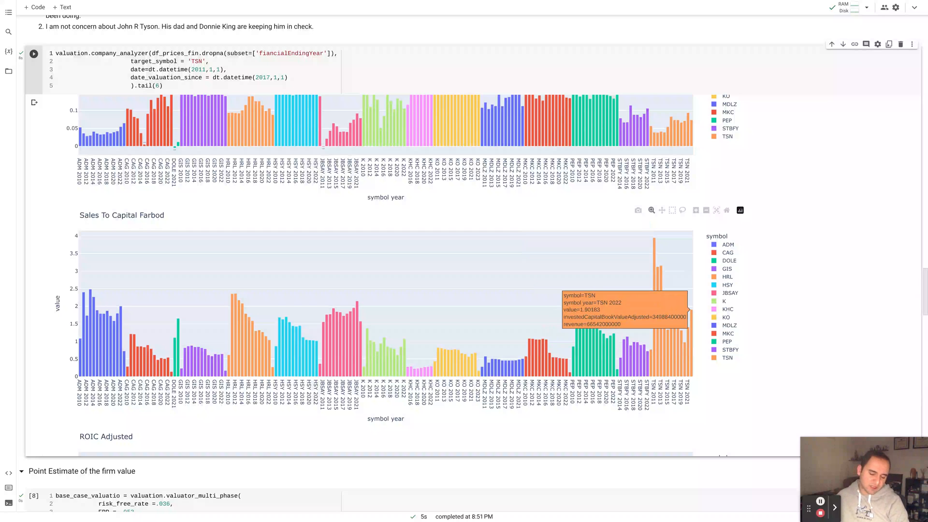
scroll(down, 3)
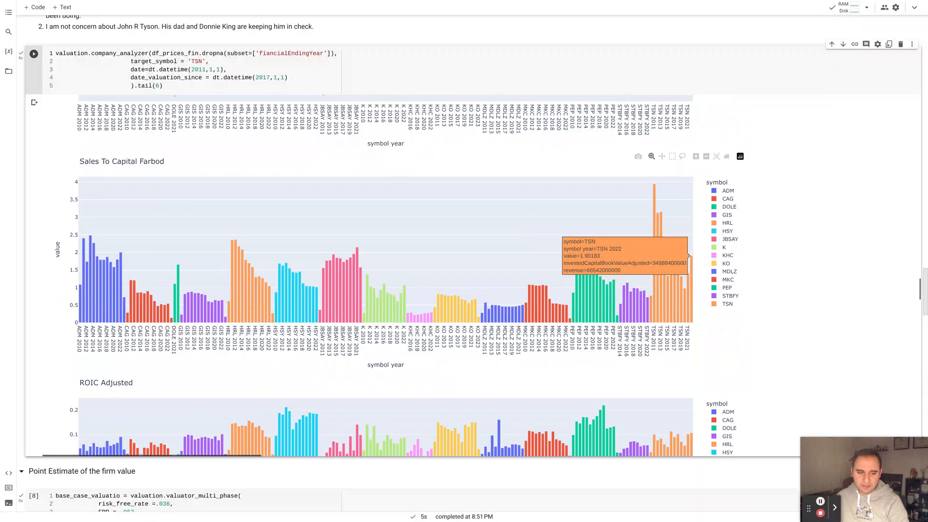
Step: Scroll past ROI and Reinvestment charts to the correlation heatmap and TSN table
scroll(down, 3)
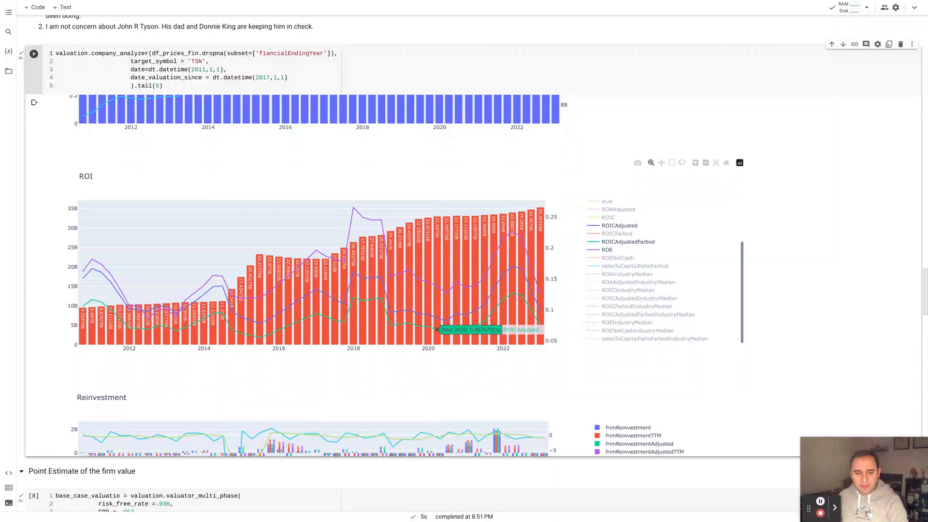
mouse_move(480, 314)
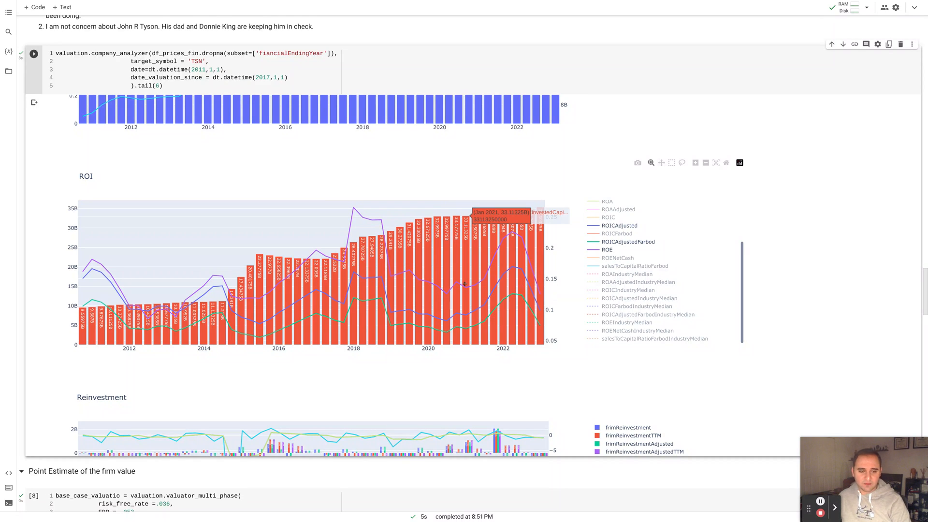
scroll(down, 3)
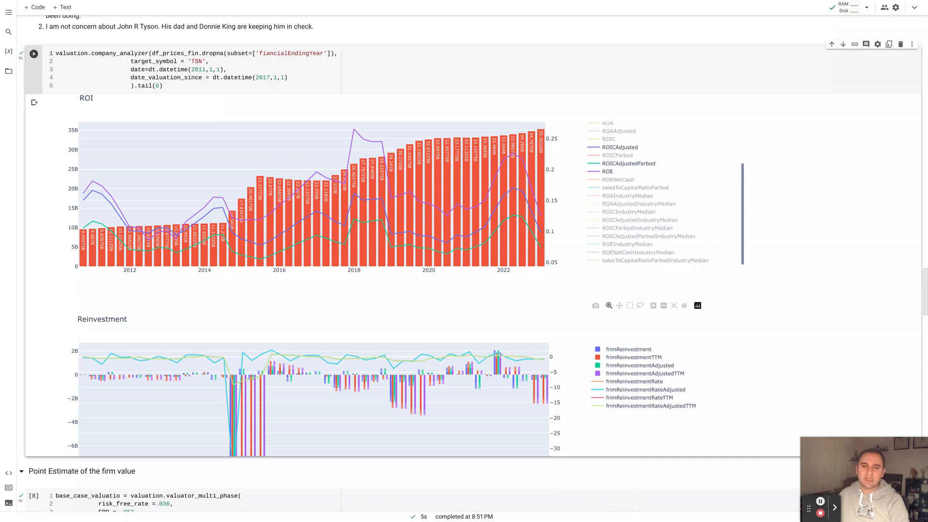
scroll(down, 3)
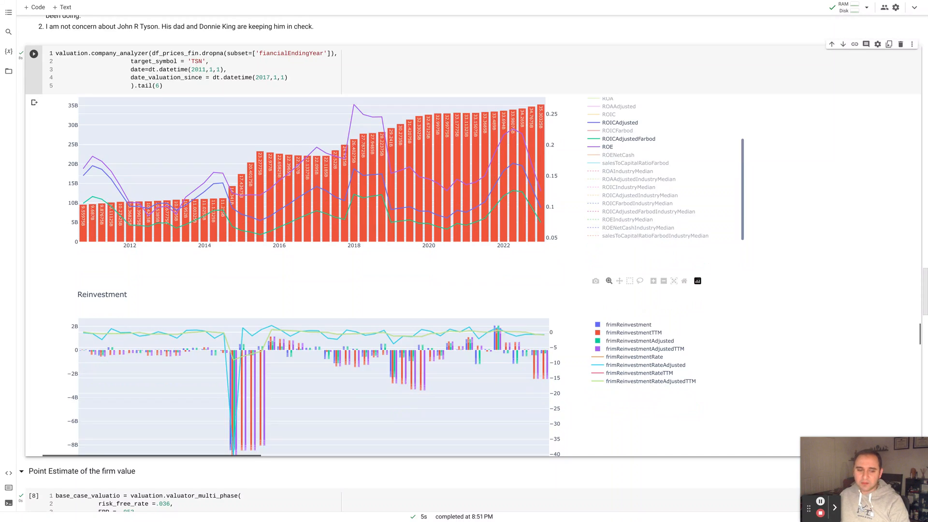
scroll(down, 3)
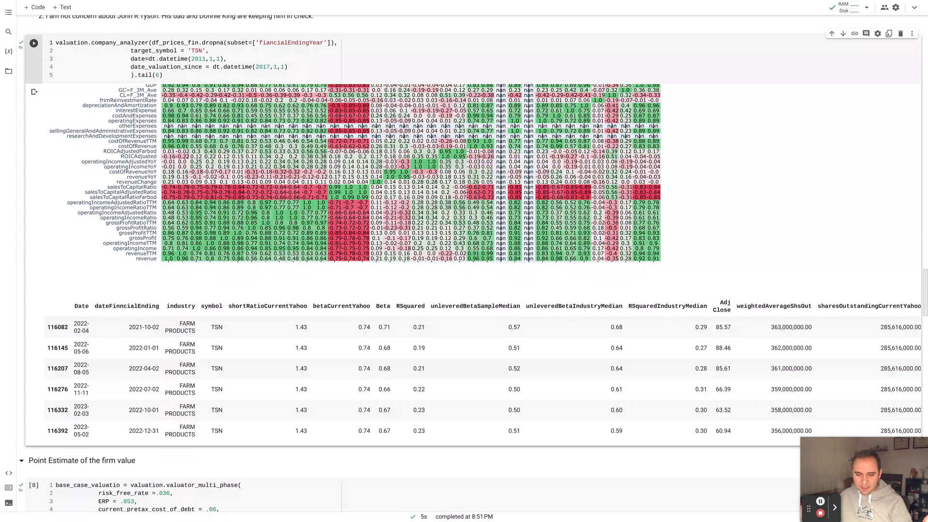
Step: Scroll to the Point Estimate cell showing the $26.54 intrinsic equity value
scroll(down, 3)
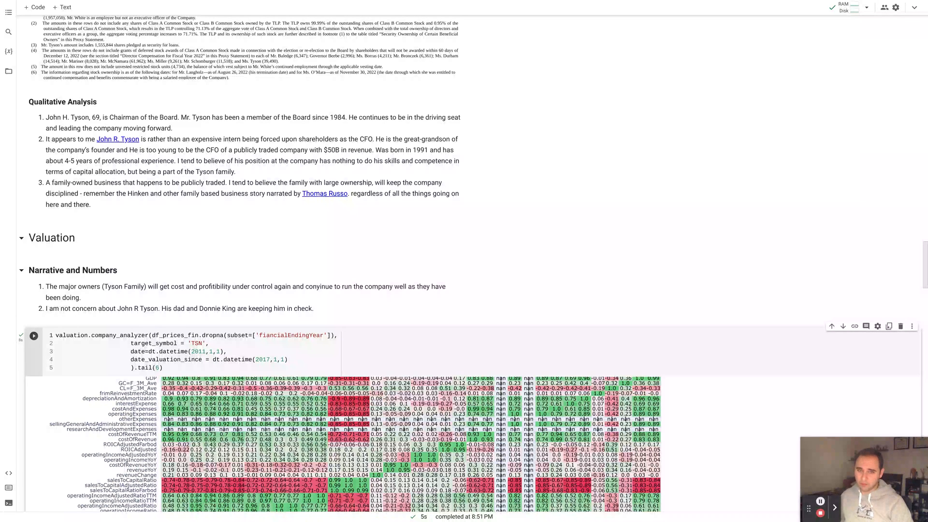
scroll(down, 3)
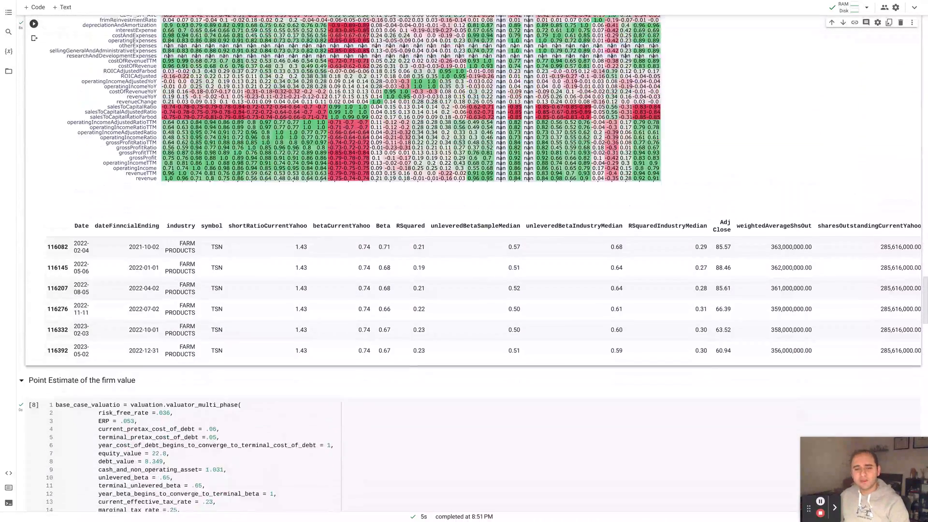
scroll(down, 3)
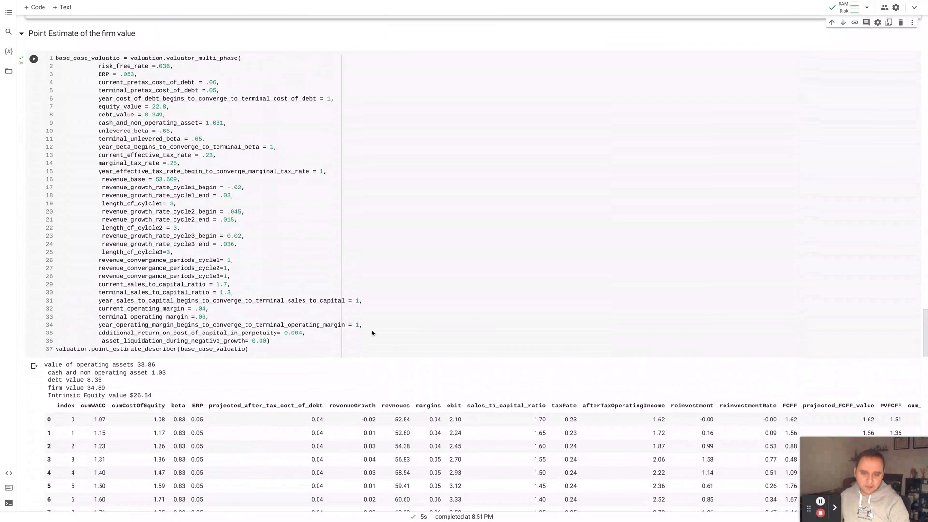
scroll(down, 3)
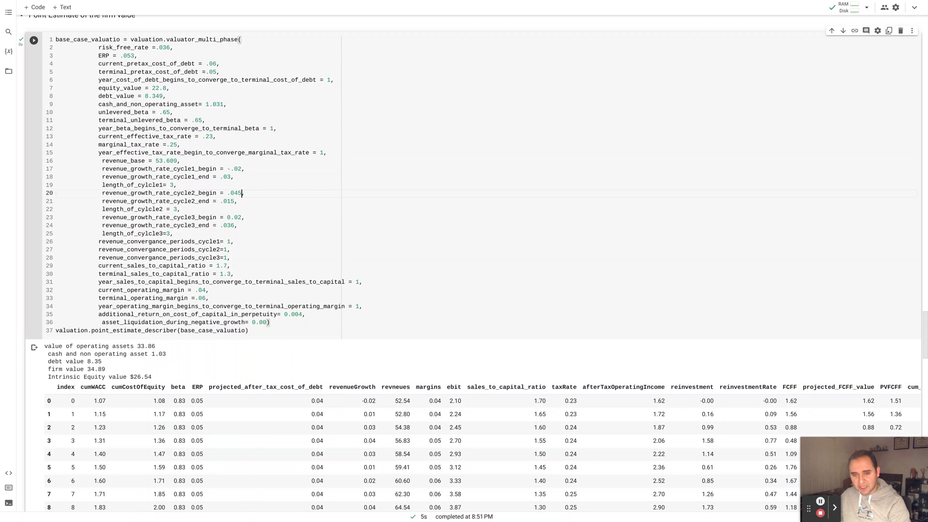
double_click(235, 192)
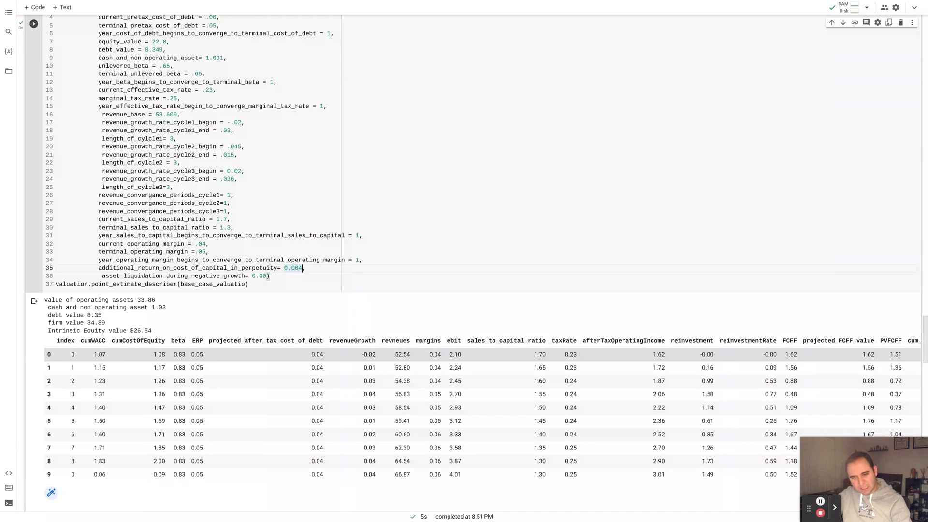
double_click(92, 300)
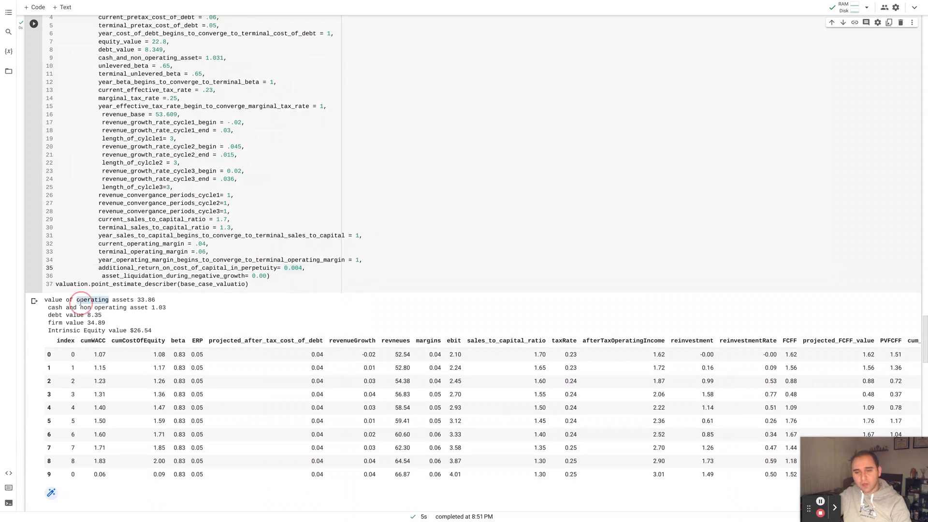
triple_click(99, 300)
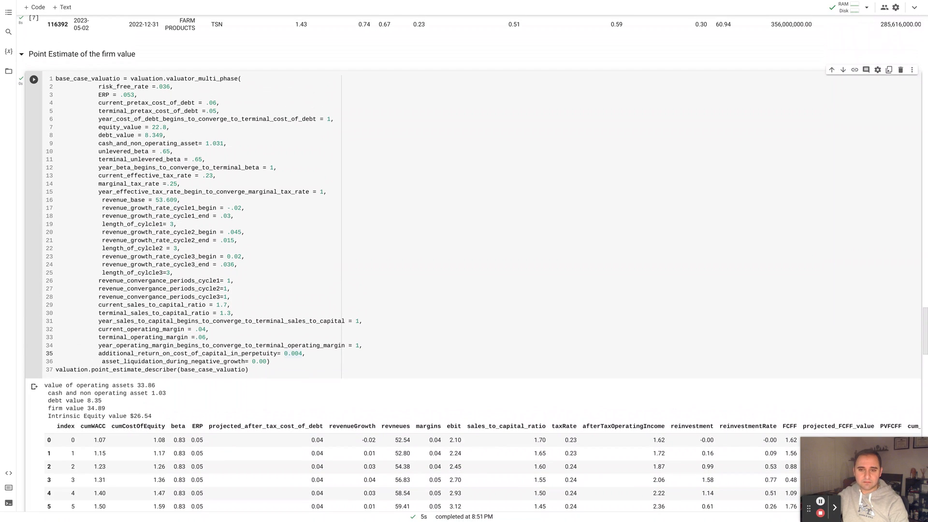
Step: Scroll past the point estimate output to the monte_carlo_valuator_multi_phase distribution code
scroll(down, 3)
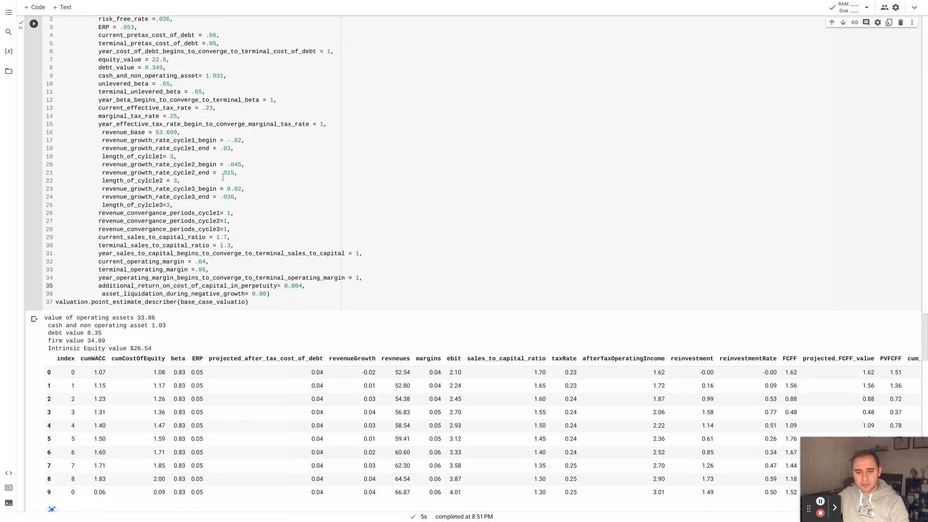
scroll(down, 3)
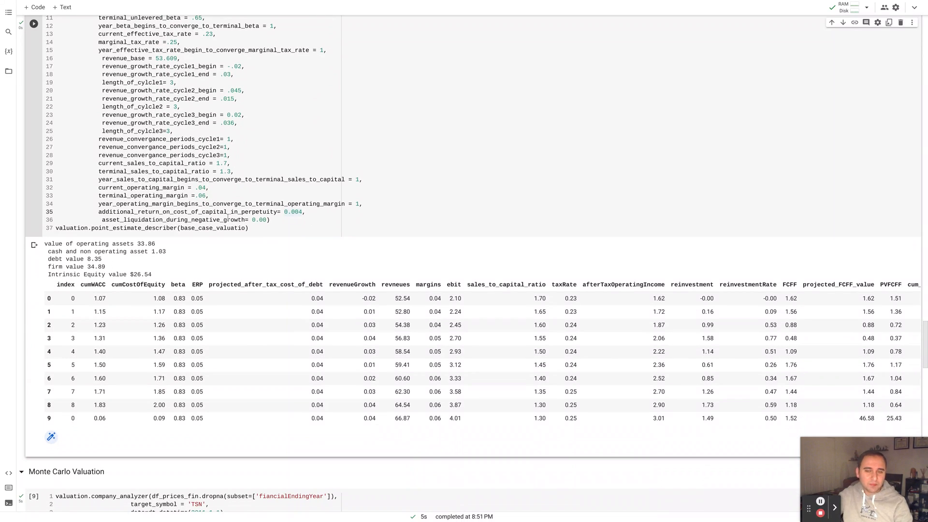
scroll(down, 3)
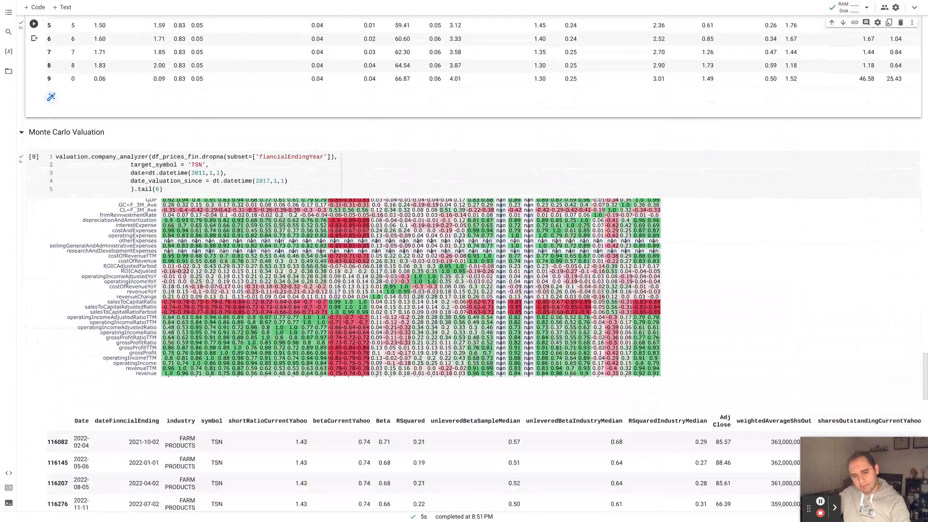
scroll(down, 3)
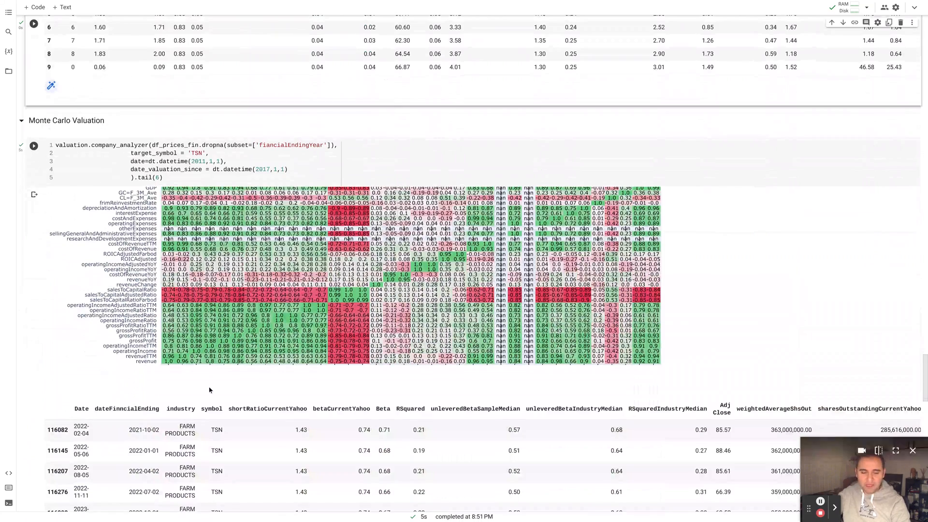
scroll(down, 3)
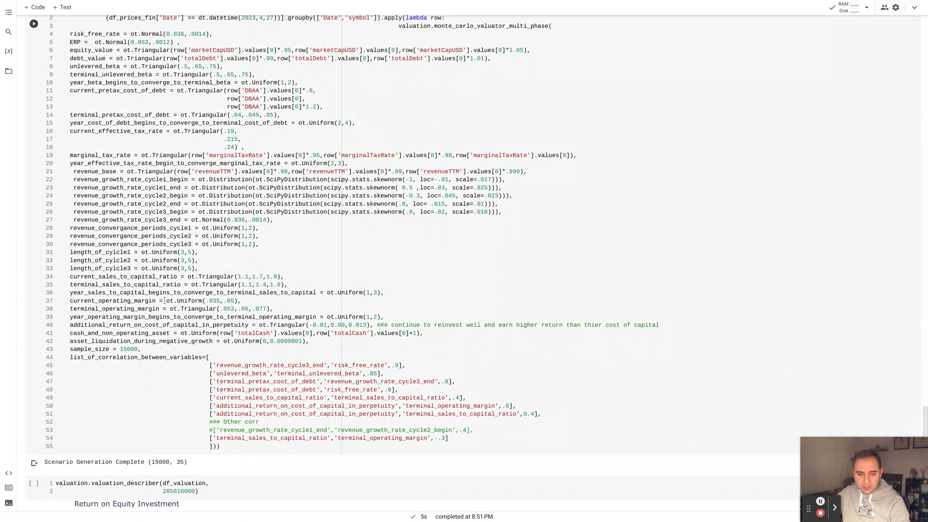
click(209, 300)
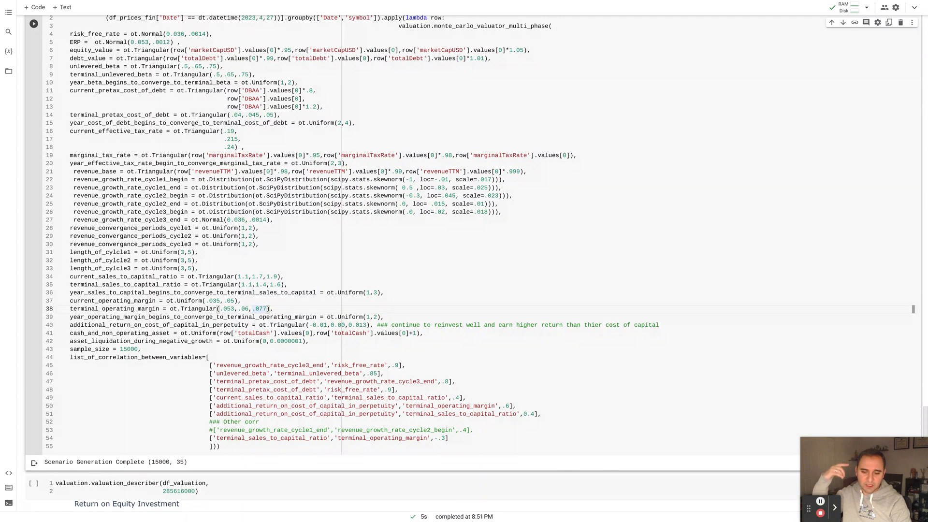
scroll(down, 3)
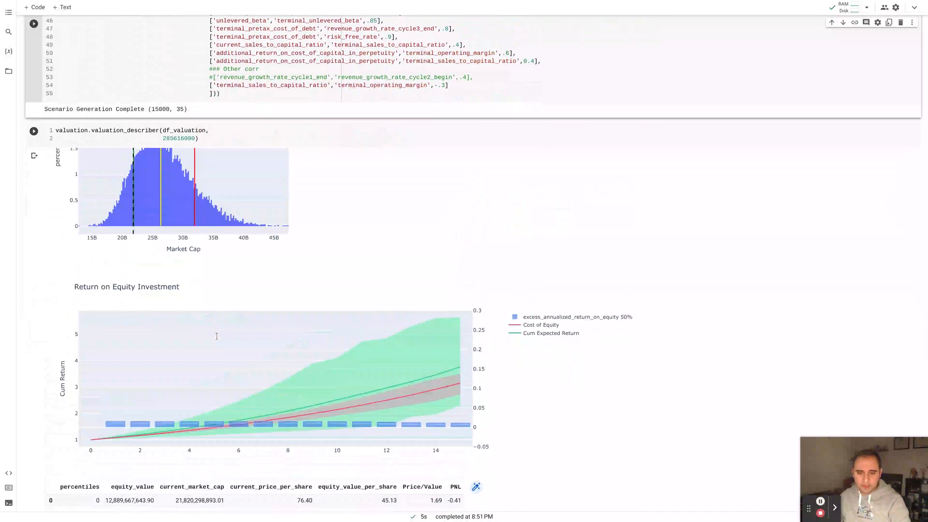
scroll(down, 3)
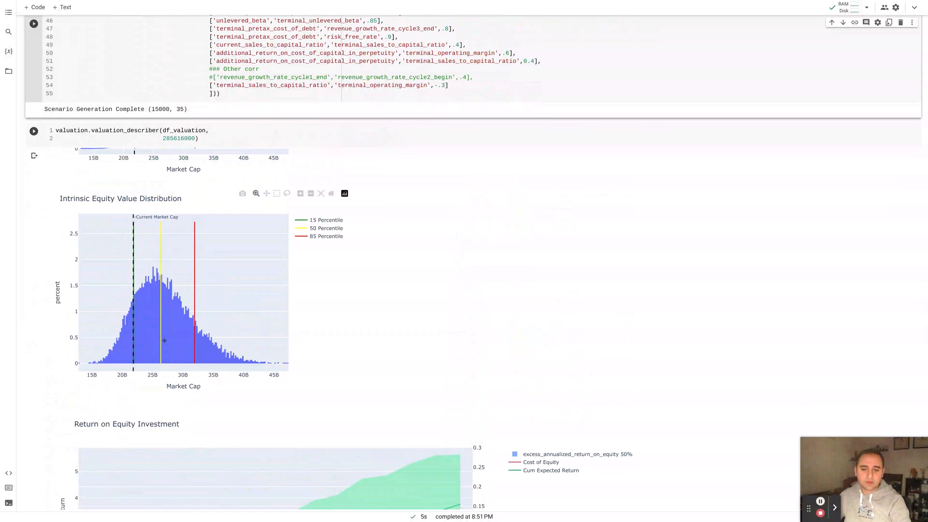
mouse_move(265, 393)
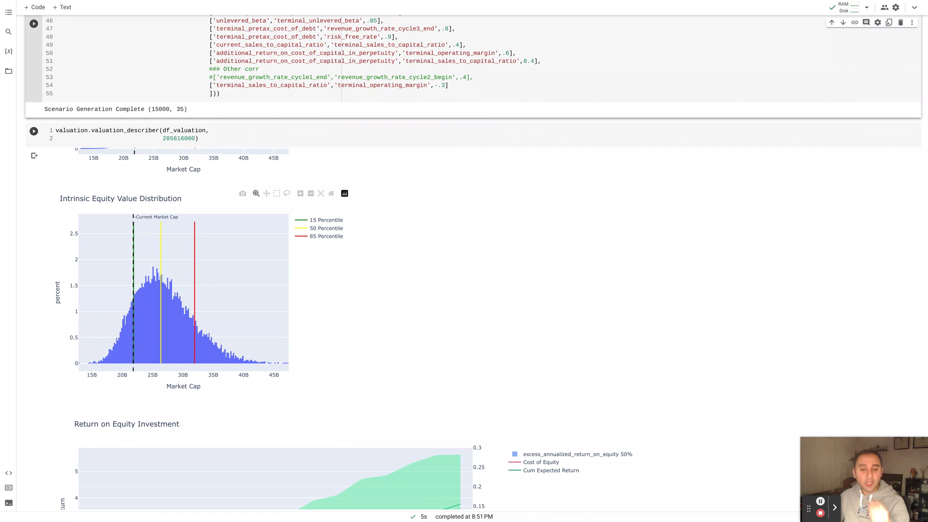
mouse_move(134, 363)
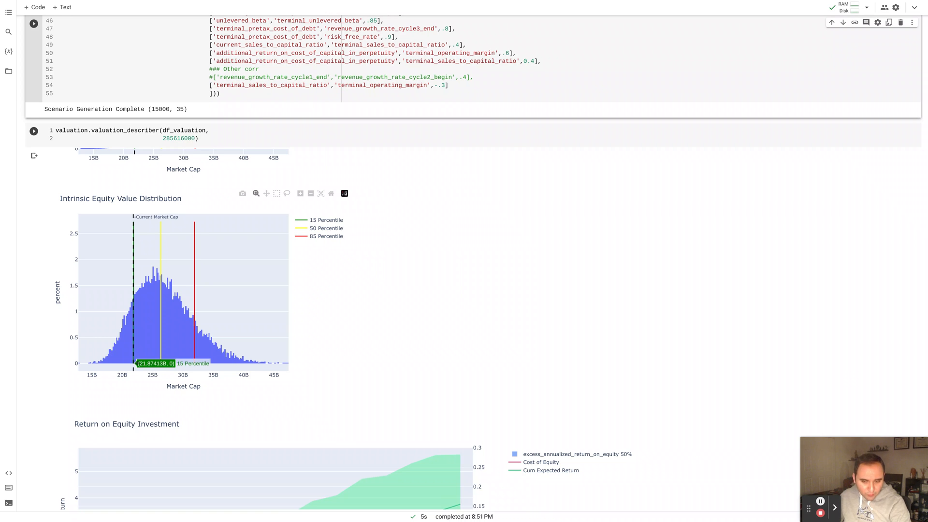
mouse_move(274, 371)
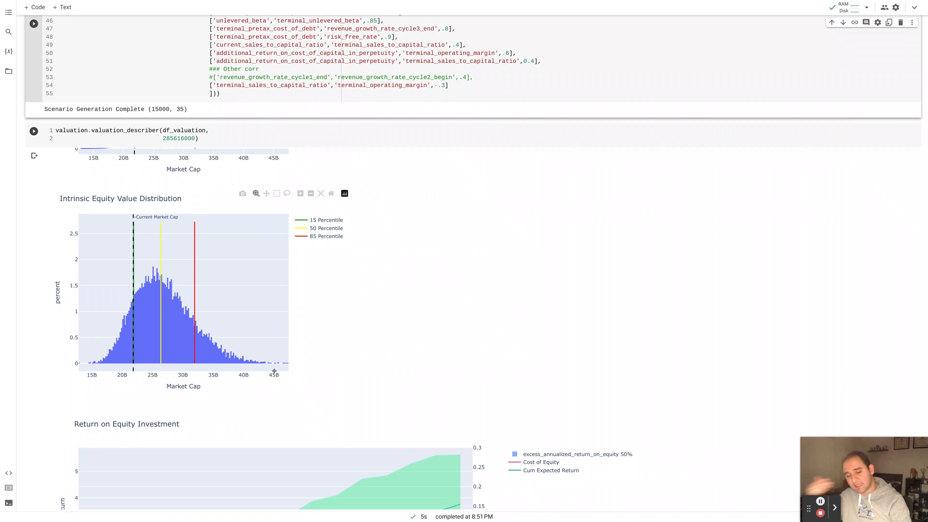
mouse_move(274, 371)
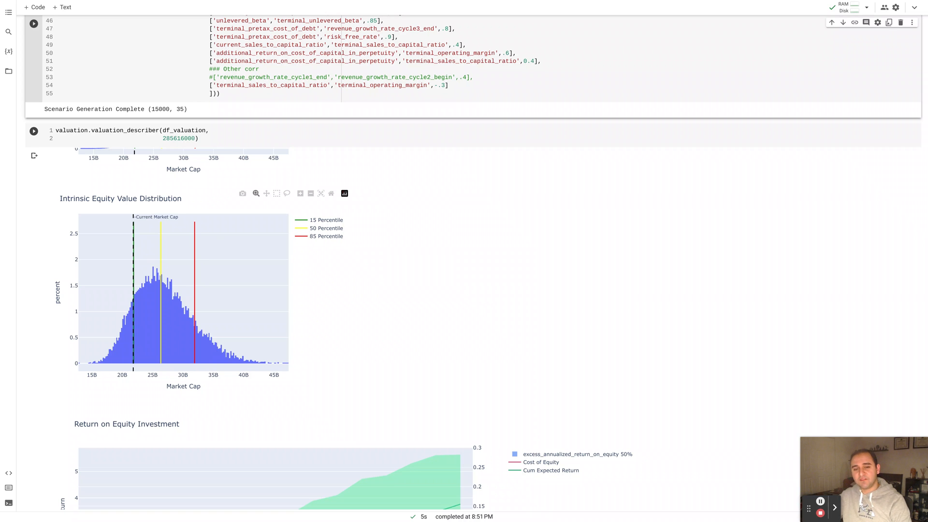
mouse_move(134, 362)
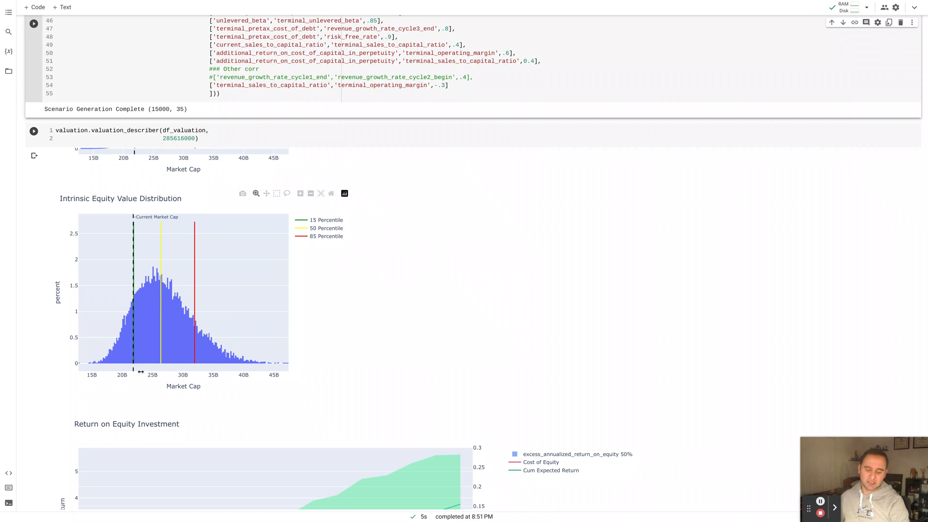
mouse_move(183, 363)
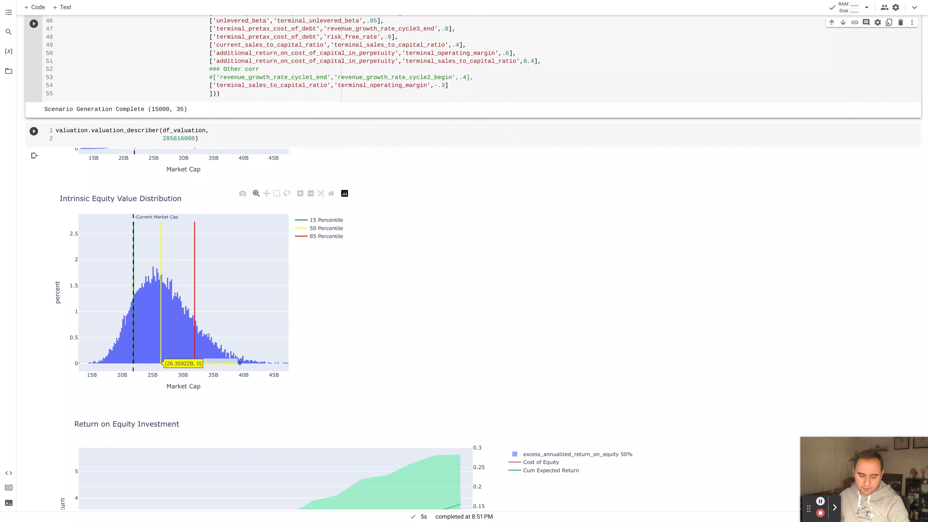
scroll(down, 3)
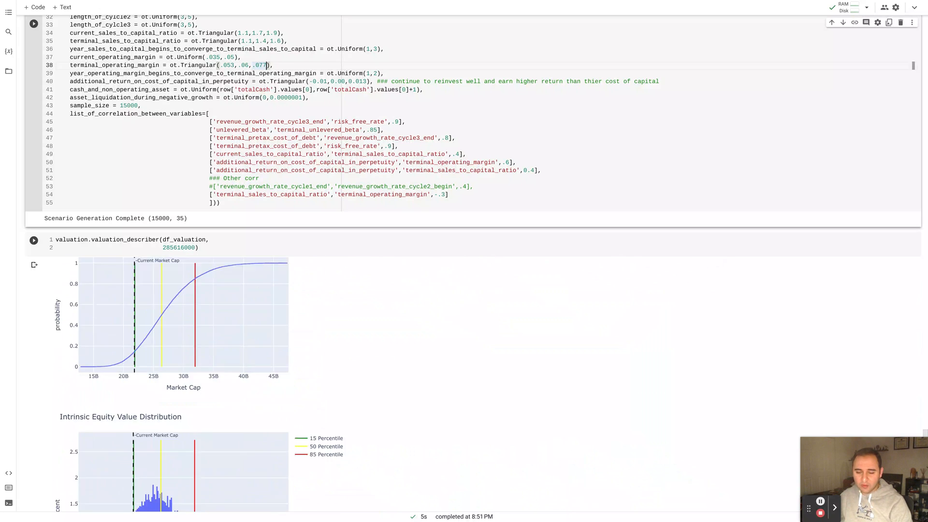
scroll(down, 3)
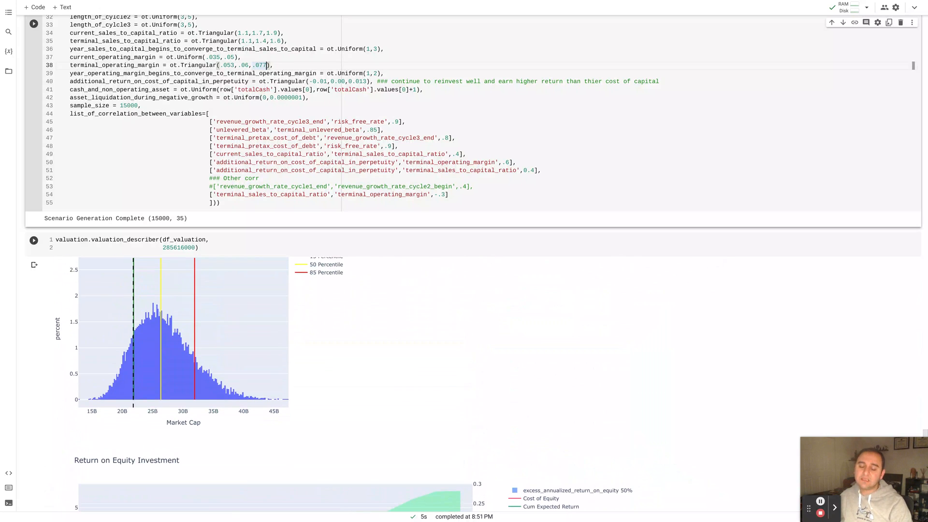
mouse_move(367, 299)
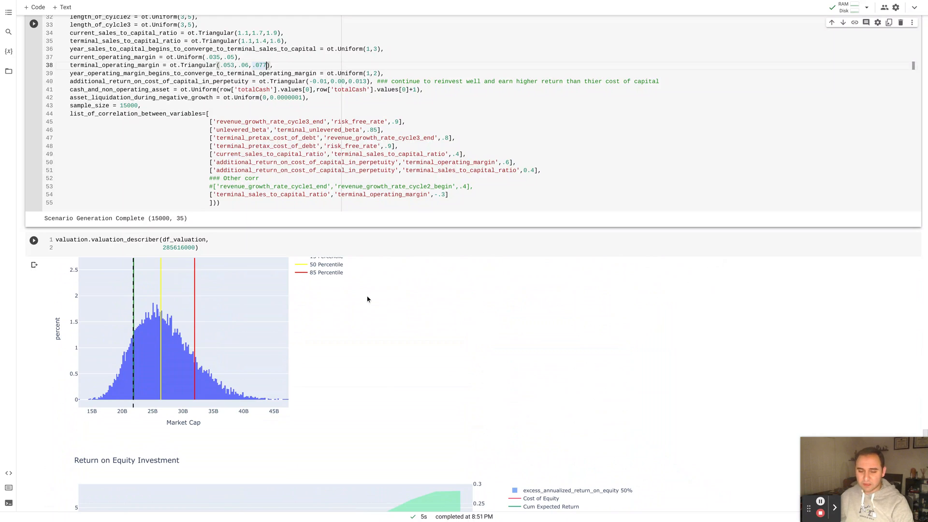